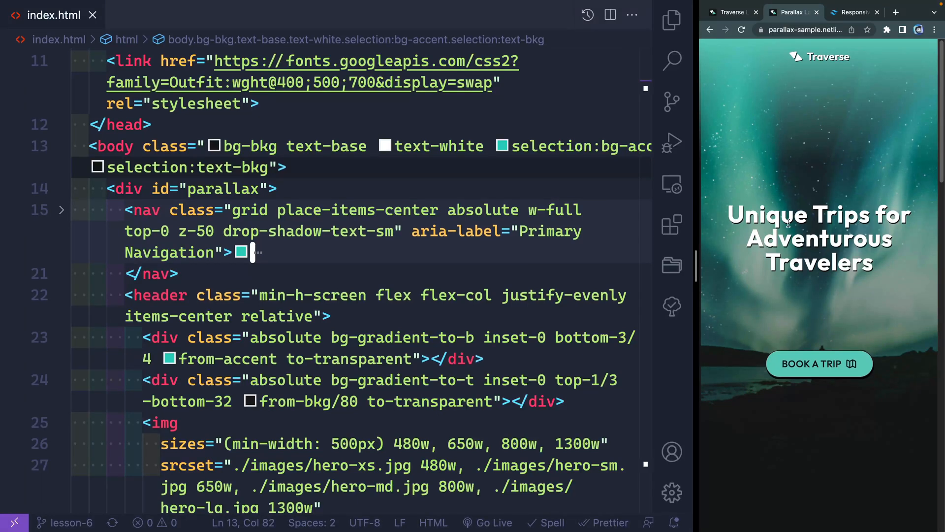
Add overflow-hidden to the body tag's classes.
{"action": "scroll", "scroll_direction": "down", "scroll_amount": 3}
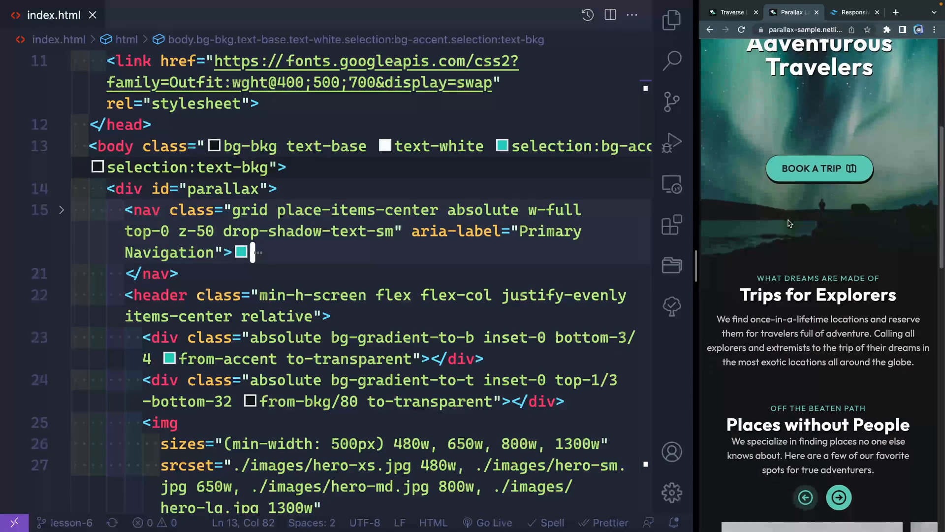
{"action": "scroll", "scroll_direction": "down", "scroll_amount": 3}
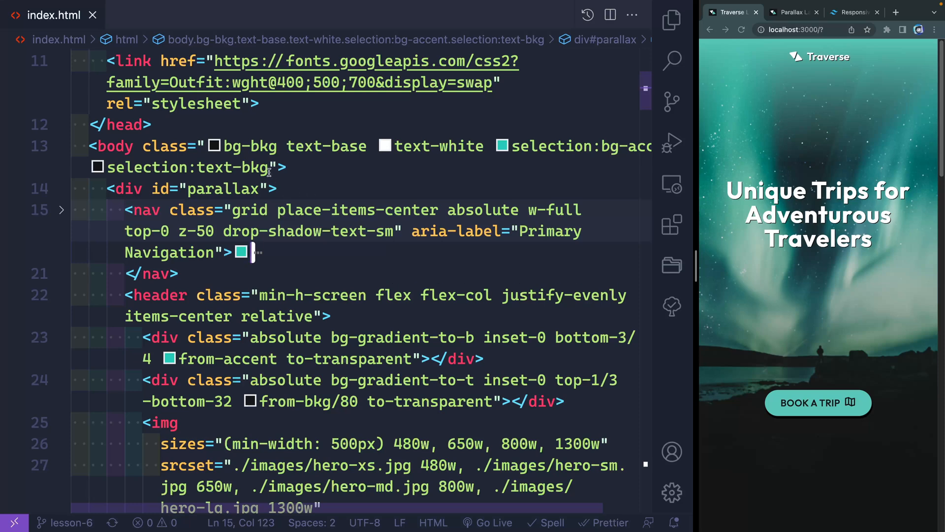
{"action": "type", "text": "overflow-hidden"}
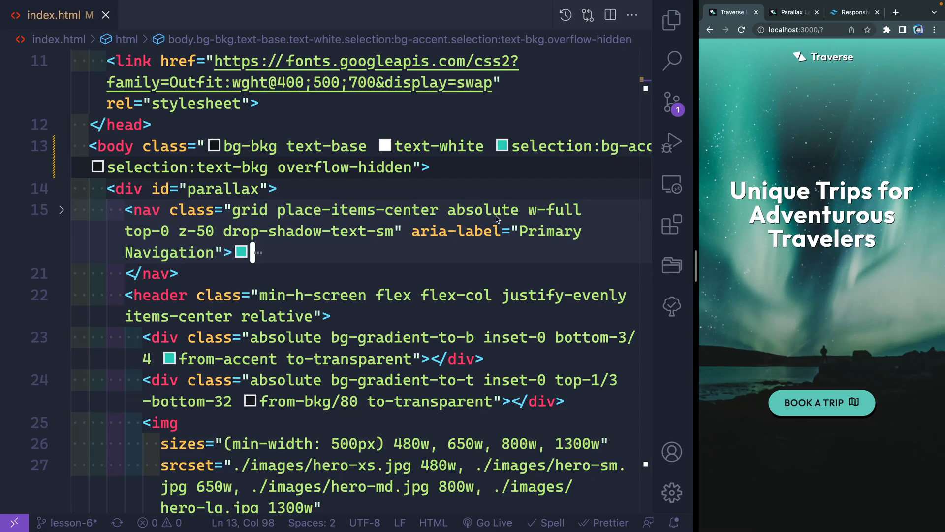
Replace the wrapper div's parallax id with class 'h-screen pb-12 sm:pb-0 overflow-y-auto overflow-x-hidden'.
{"action": "double_click", "coordinate": [163, 188]}
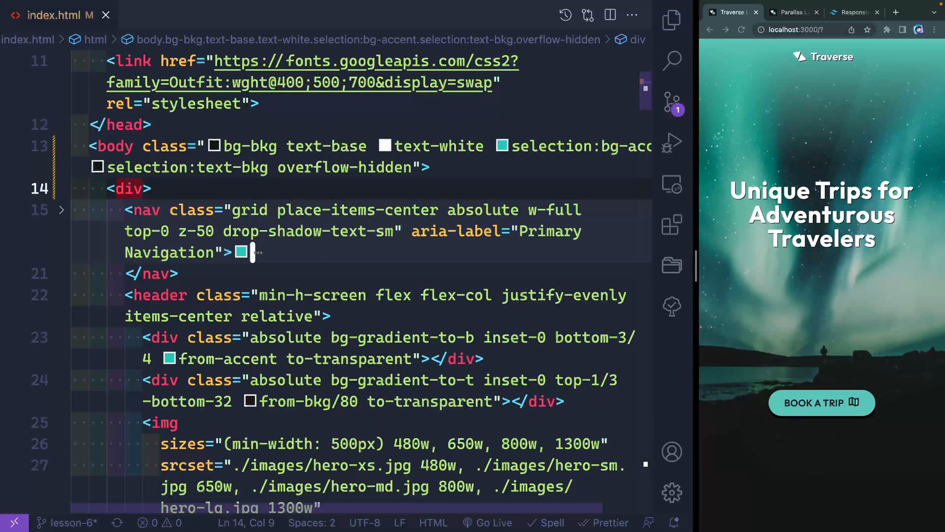
{"action": "type", "text": "class=\"\""}
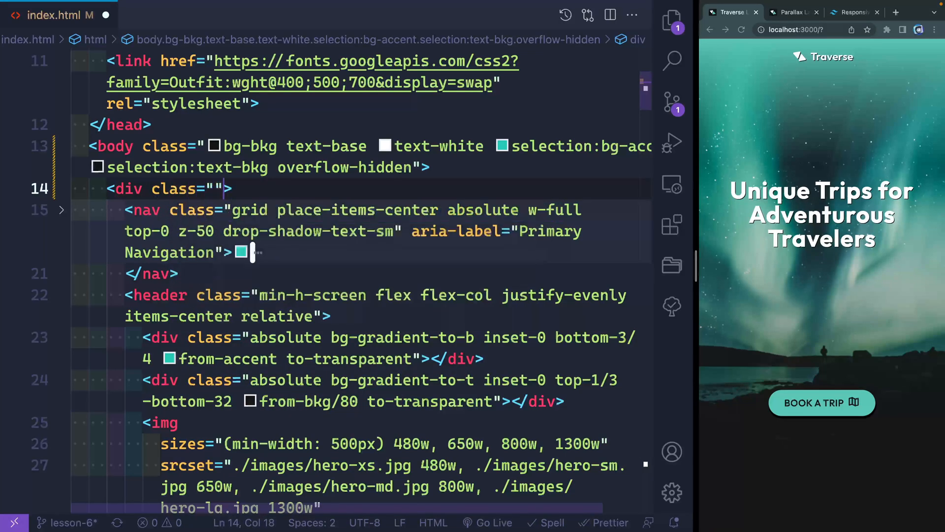
{"action": "type", "text": "h-screen"}
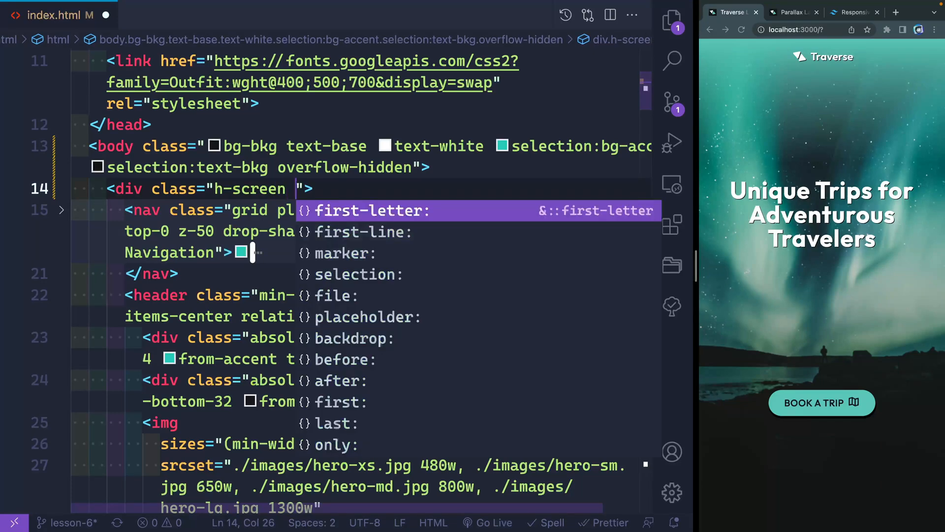
{"action": "type", "text": "pb-12"}
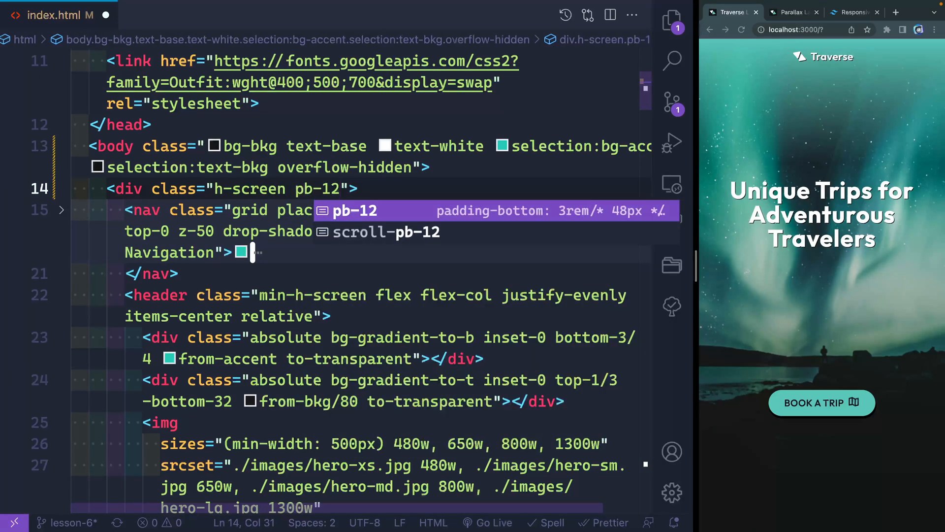
{"action": "type", "text": "sm:"}
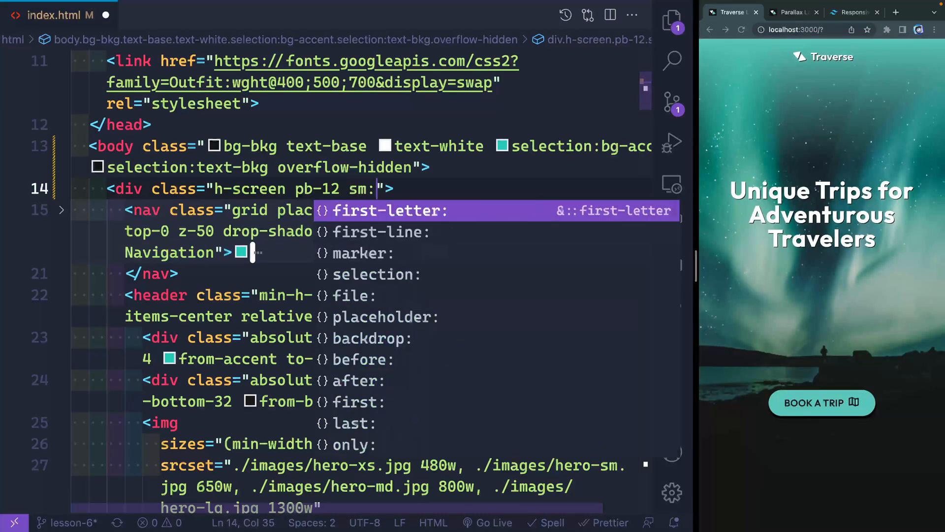
{"action": "type", "text": "pb-0"}
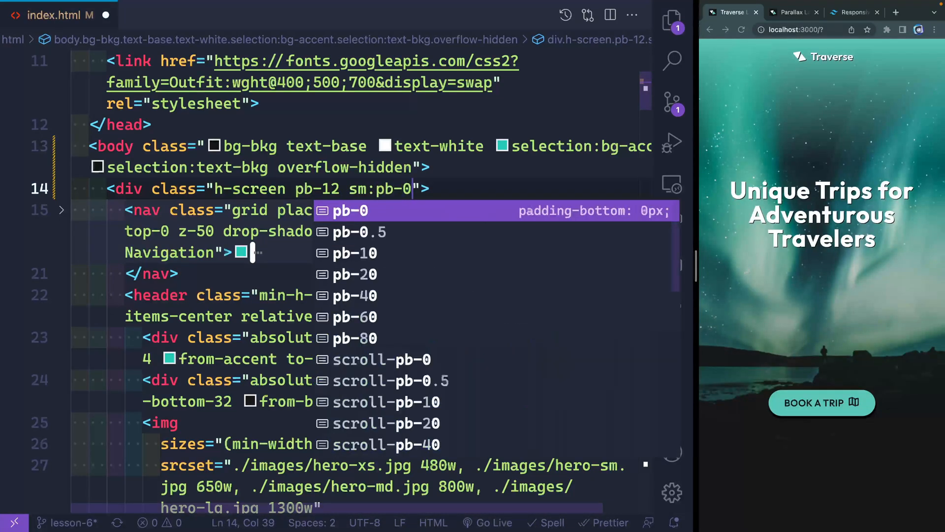
{"action": "type", "text": "overflow-y-aut"}
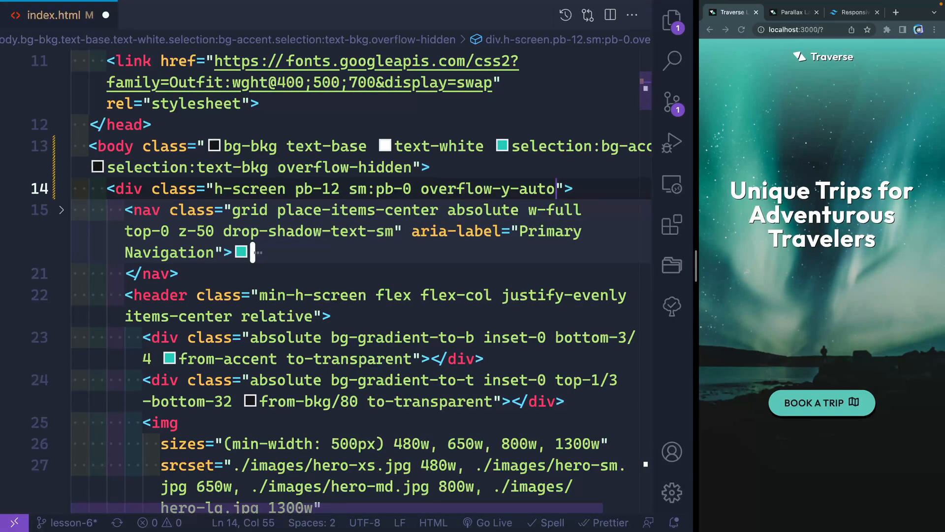
{"action": "type", "text": "overflow-x-hidden"}
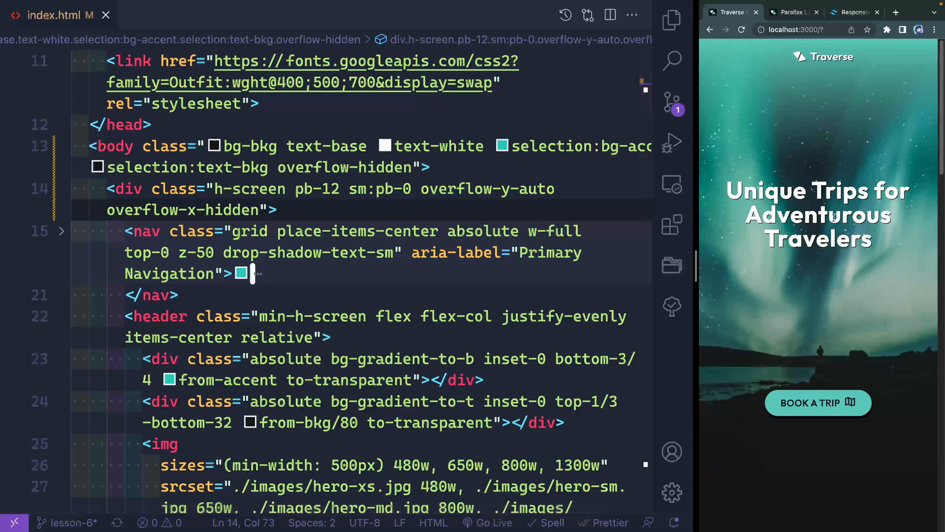
Append 'relative' to the end of the wrapper div's class list.
{"action": "scroll", "scroll_direction": "down", "scroll_amount": 3}
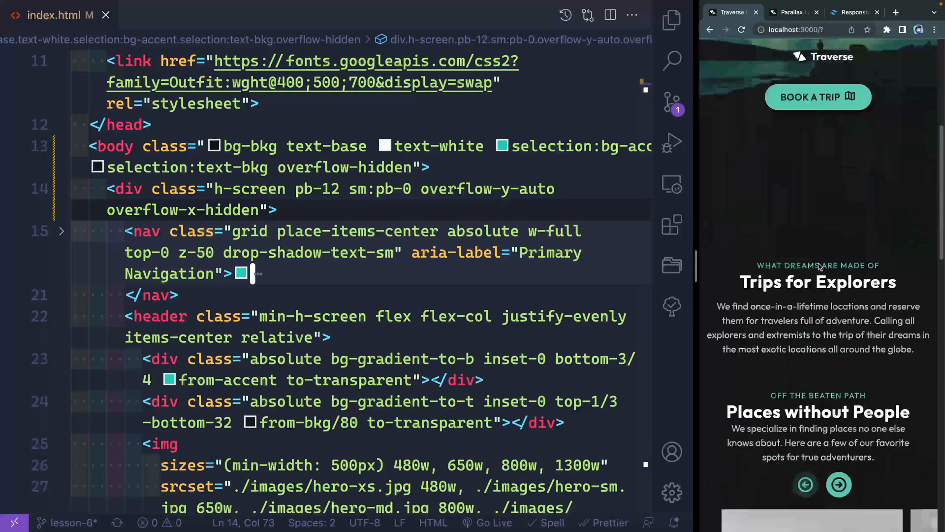
{"action": "scroll", "scroll_direction": "down", "scroll_amount": 3}
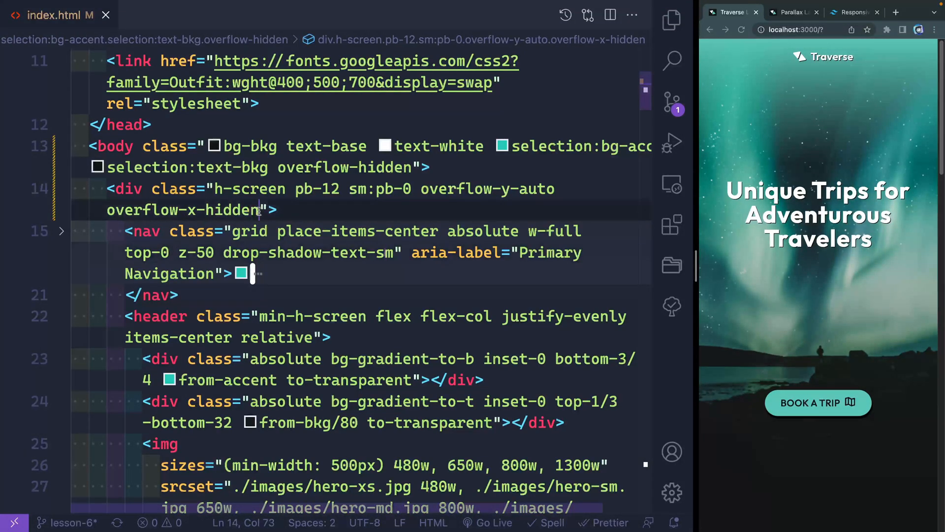
{"action": "type", "text": "relative"}
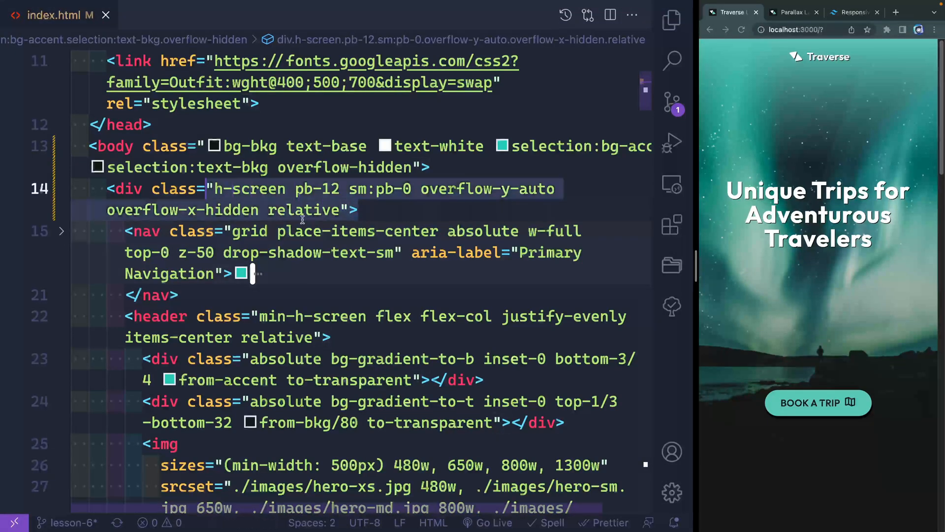
{"action": "mouse_move", "coordinate": [307, 209]}
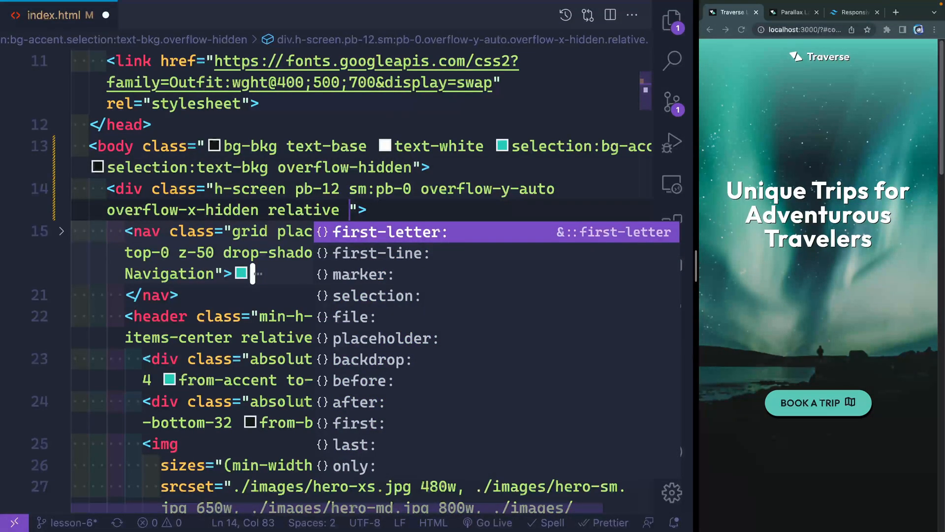
Append 'scroll-smooth' after the wrapper div's existing classes.
{"action": "type", "text": "scroll-smooth"}
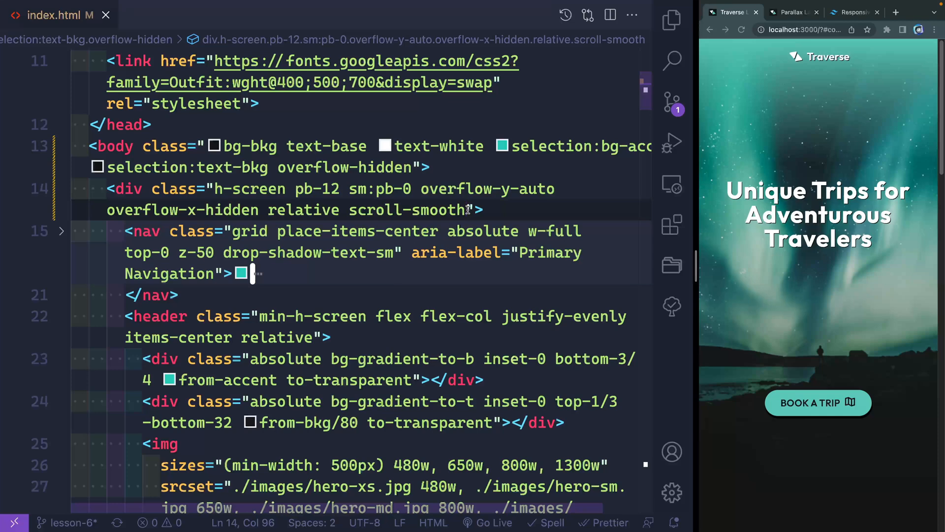
{"action": "type", "text": "css"}
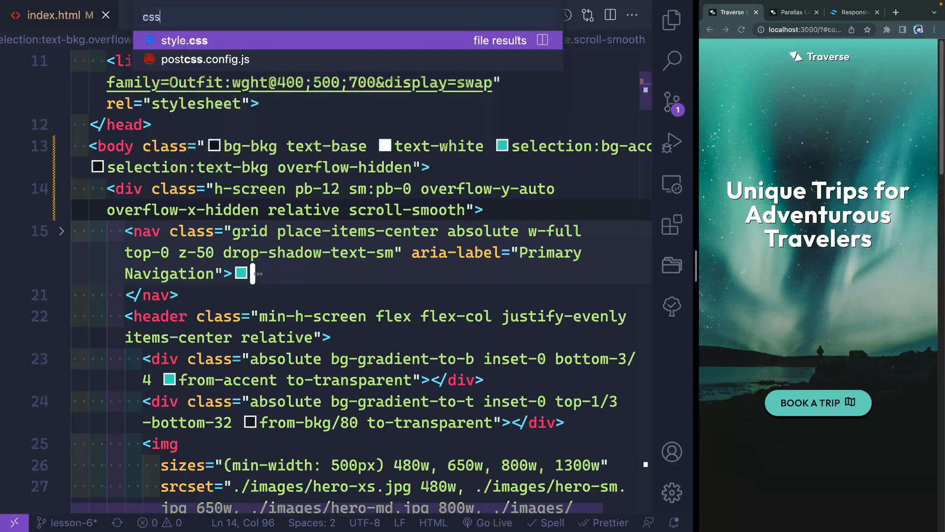
{"action": "left_click", "coordinate": [183, 41]}
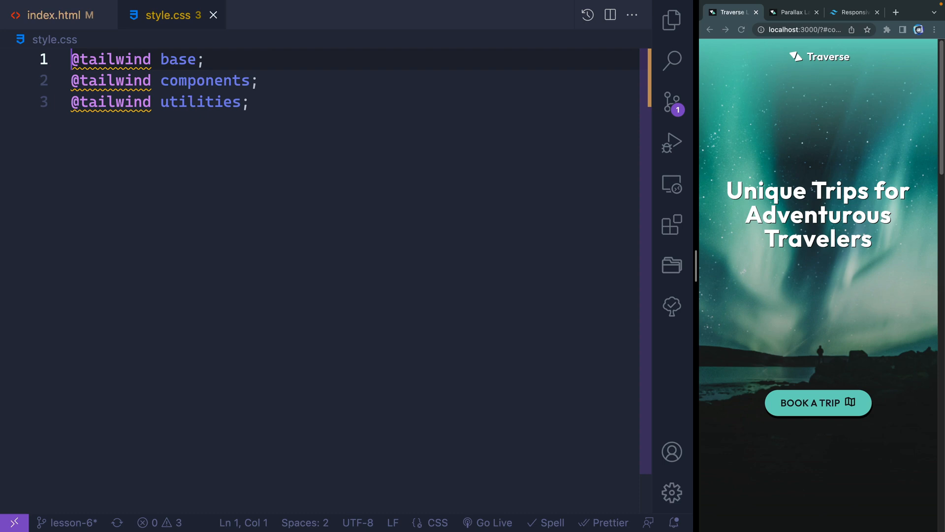
{"action": "type", "text": "@"}
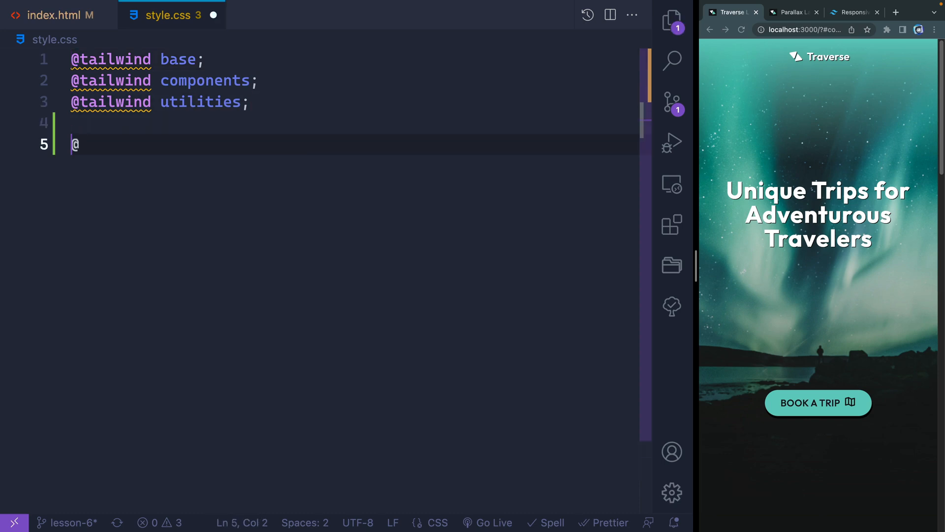
{"action": "type", "text": "layer utilities {"}
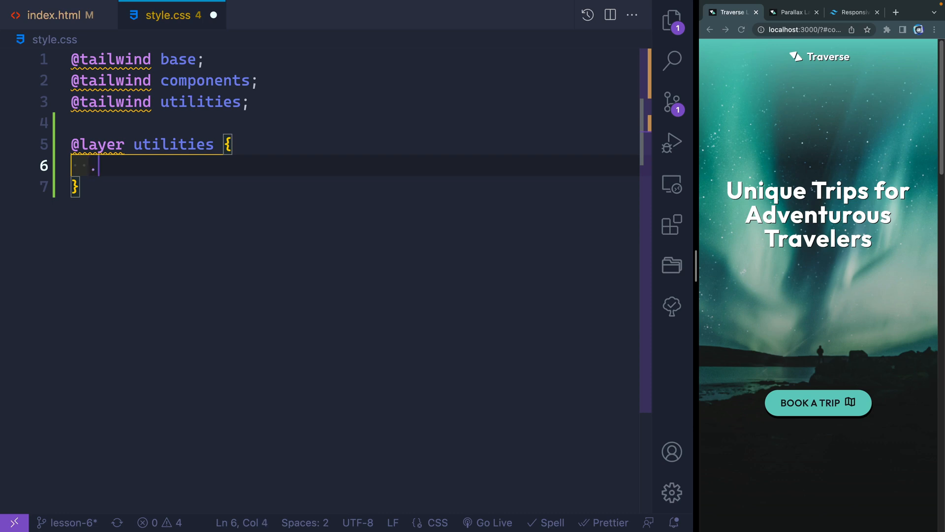
Write .perspective, .preserve-3d, .distance-1 and .distance-2 rules in the utilities layer.
{"action": "key", "text": "Backspace"}
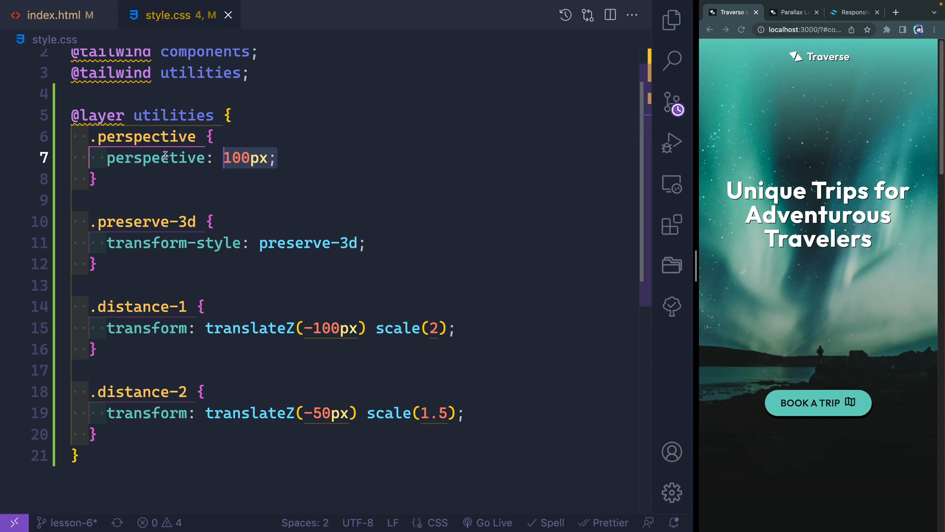
{"action": "left_click", "coordinate": [51, 15]}
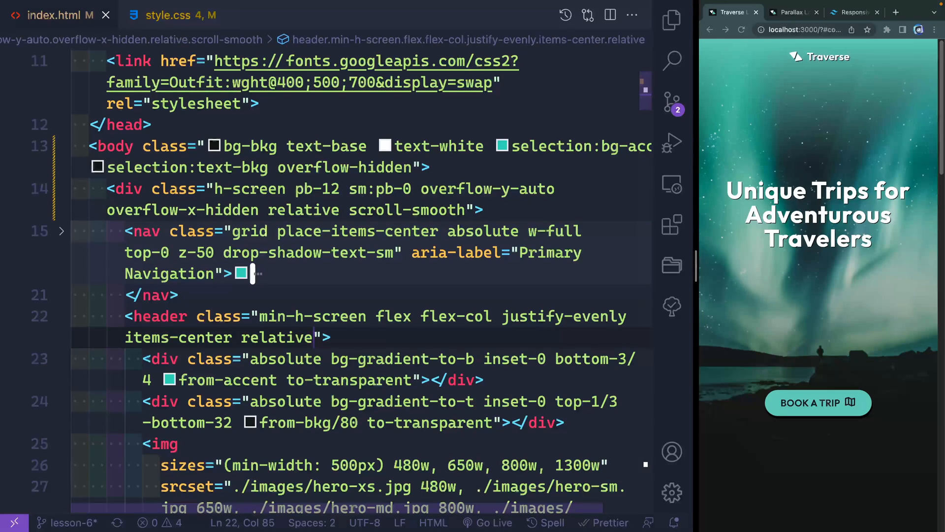
Add 'perspective' to the wrapper div and 'preserve-3d' to the header's classes.
{"action": "left_click", "coordinate": [465, 209]}
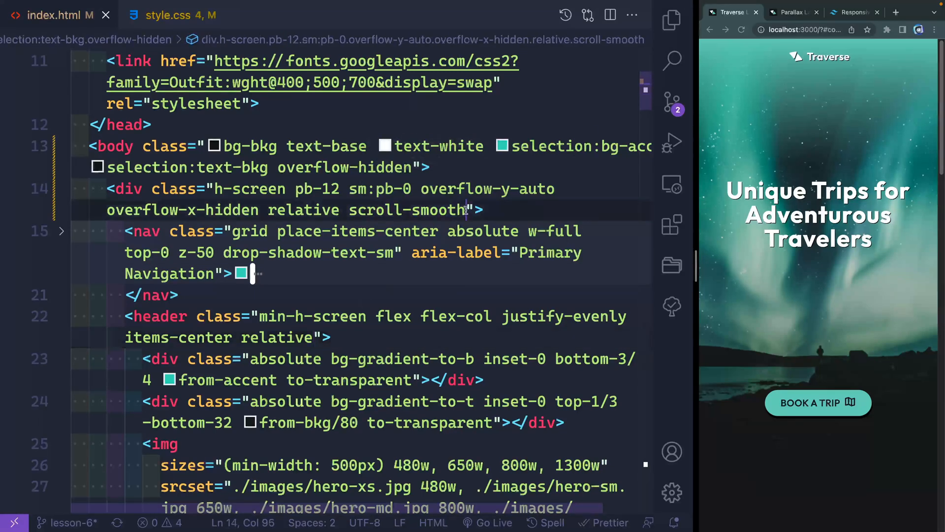
{"action": "type", "text": "perspective"}
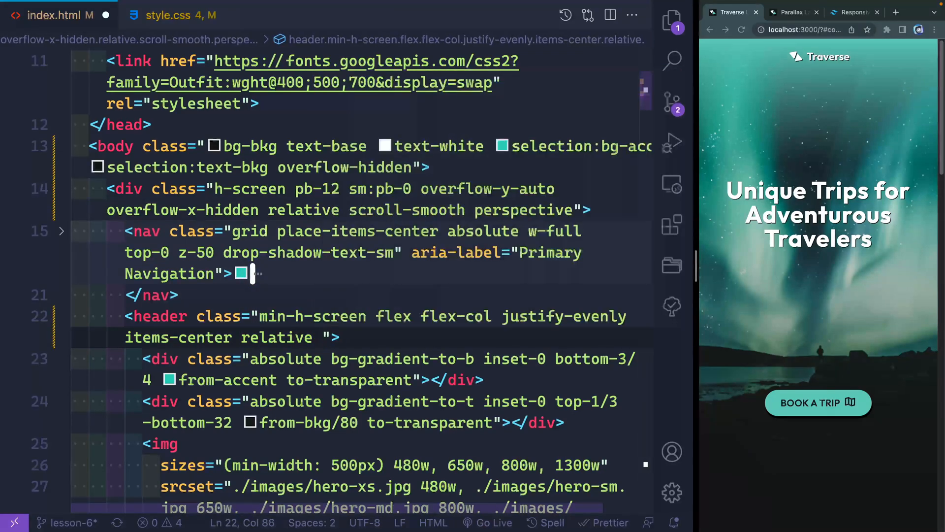
{"action": "type", "text": "preserve-3"}
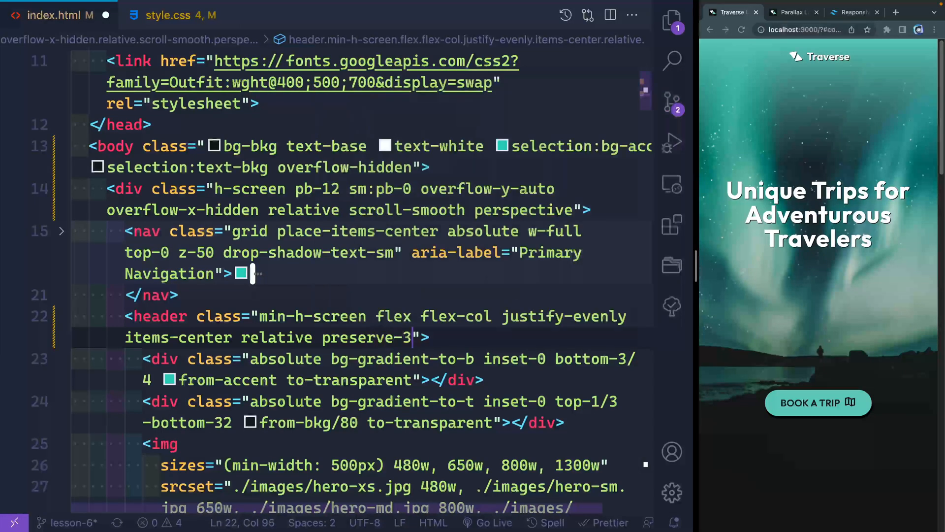
{"action": "type", "text": "d"}
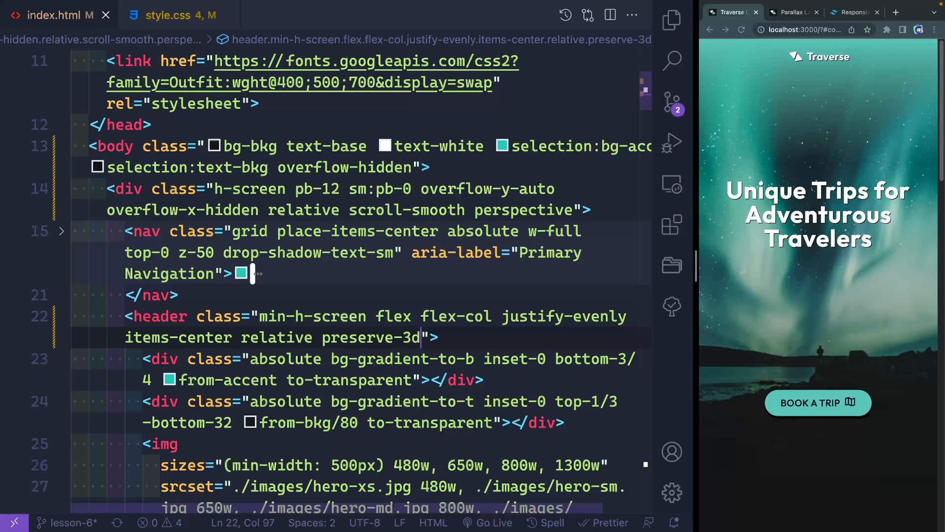
Check style.css, then append distance-1 to the hero img's class attribute.
{"action": "left_click", "coordinate": [168, 15]}
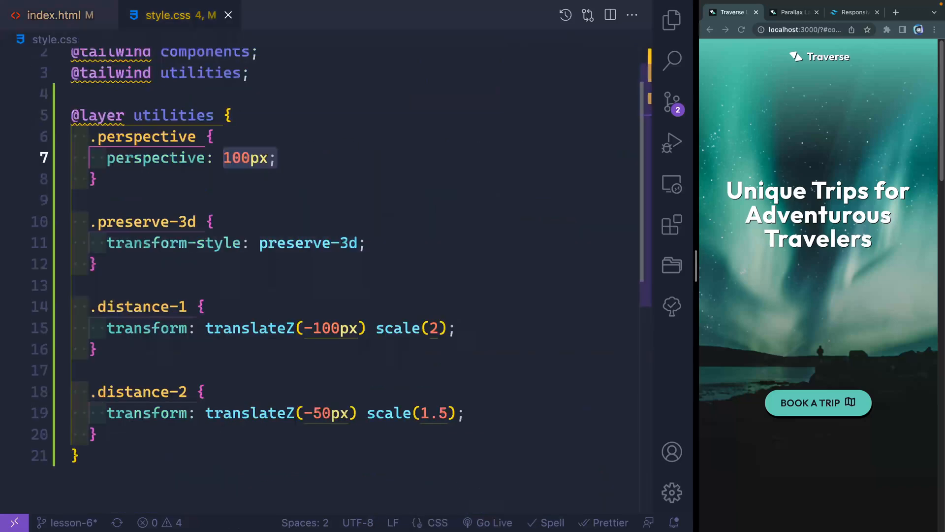
{"action": "left_click", "coordinate": [277, 328]}
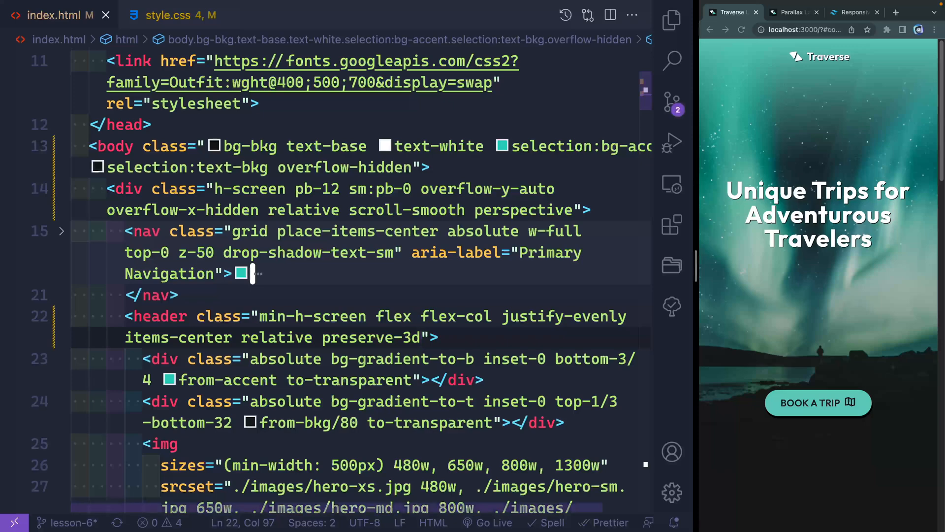
{"action": "scroll", "scroll_direction": "down", "scroll_amount": 3}
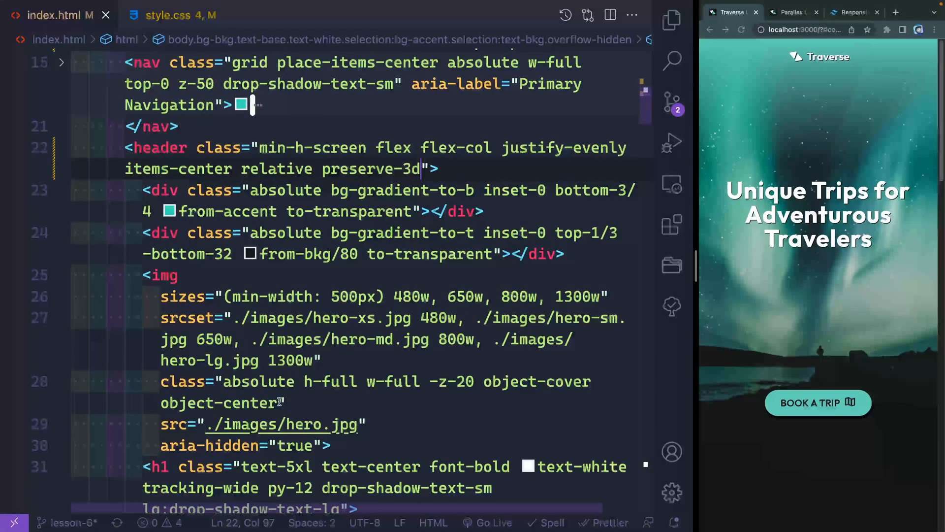
{"action": "type", "text": "distance-"}
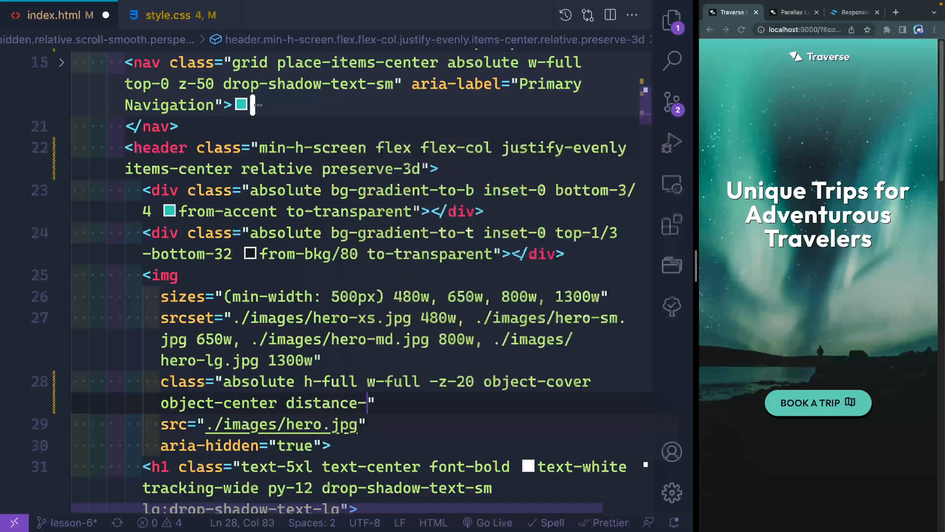
{"action": "type", "text": "1"}
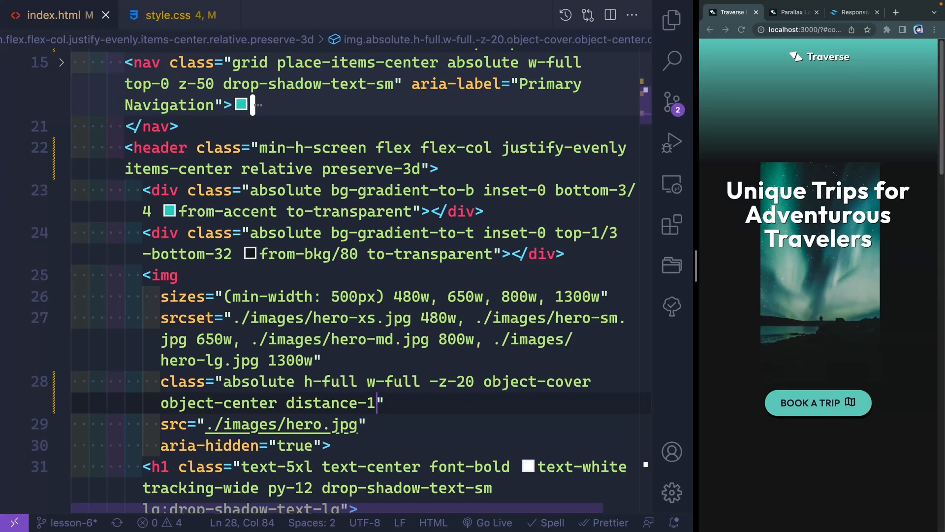
{"action": "double_click", "coordinate": [360, 168]}
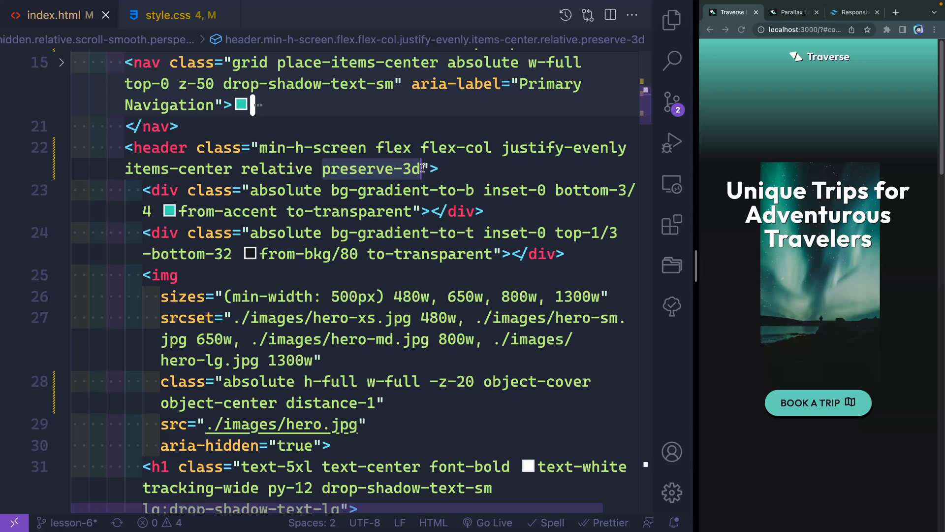
Review the .distance-1 rule in style.css and scroll the preview to test the parallax.
{"action": "left_click", "coordinate": [171, 15]}
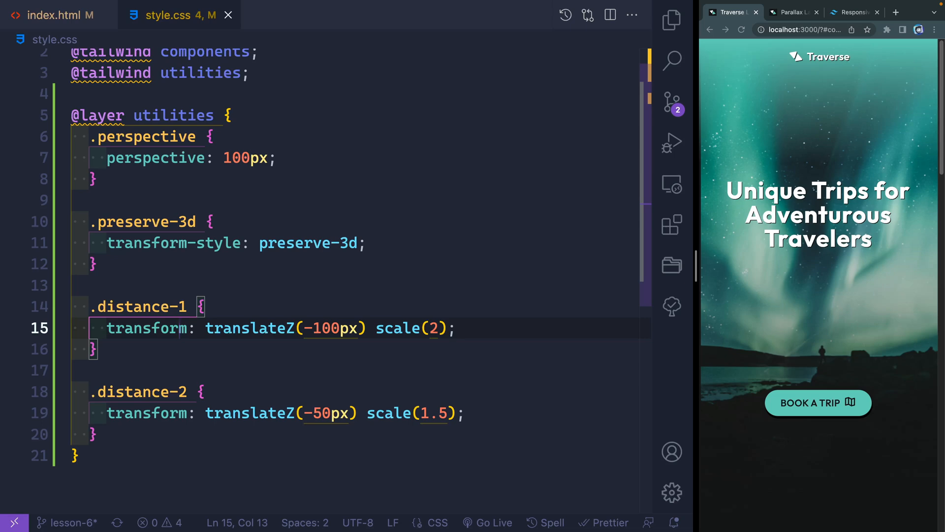
{"action": "left_click", "coordinate": [53, 14]}
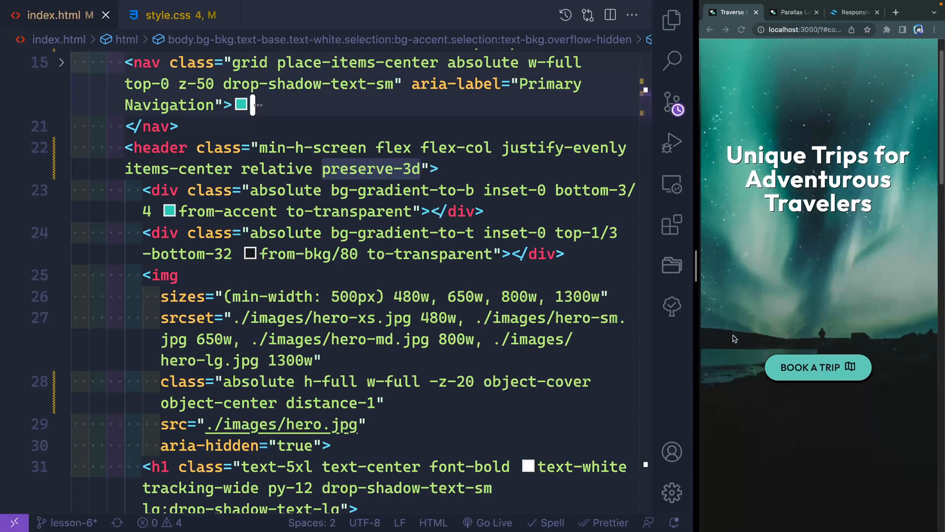
{"action": "scroll", "scroll_direction": "down", "scroll_amount": 3}
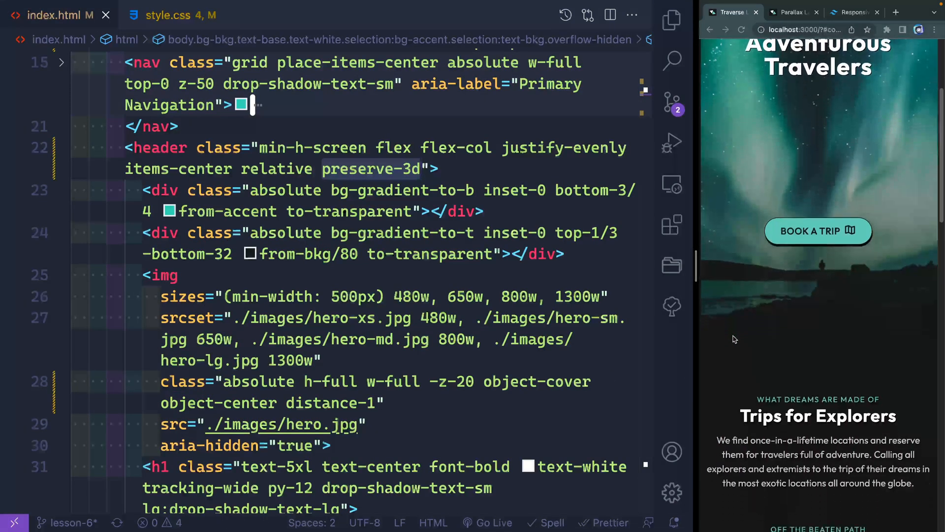
{"action": "scroll", "scroll_direction": "down", "scroll_amount": 3}
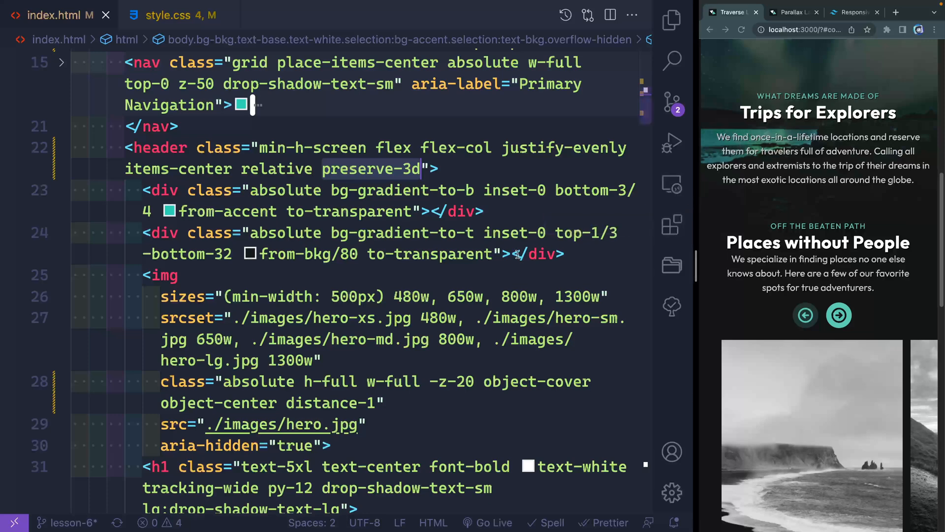
Append distance-1 to the bg-gradient-to-t overlay div and scroll to the hero heading.
{"action": "type", "text": "distance-1"}
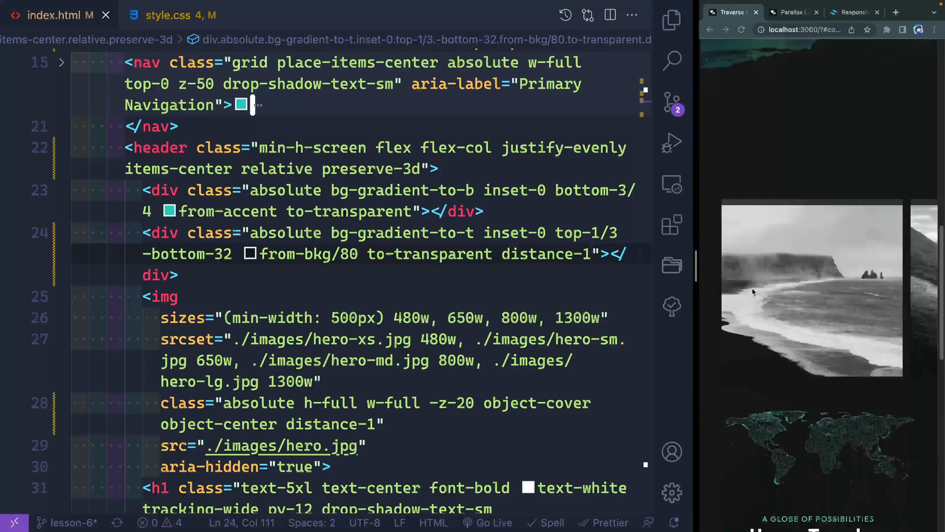
{"action": "scroll", "scroll_direction": "down", "scroll_amount": 3}
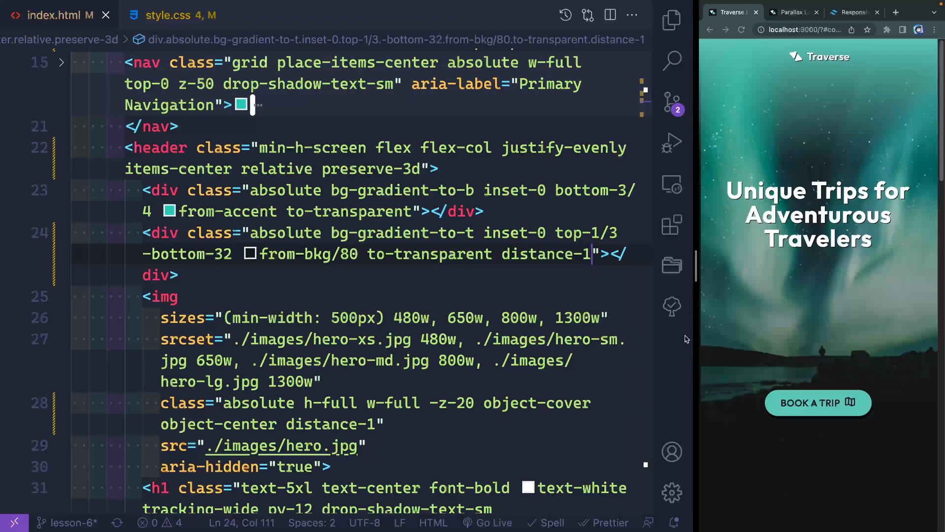
{"action": "scroll", "scroll_direction": "down", "scroll_amount": 3}
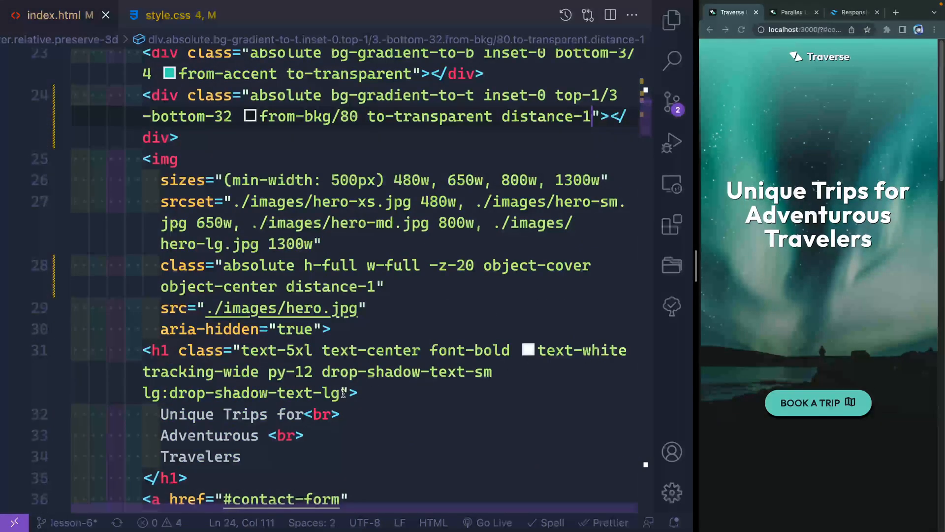
{"action": "scroll", "scroll_direction": "down", "scroll_amount": 3}
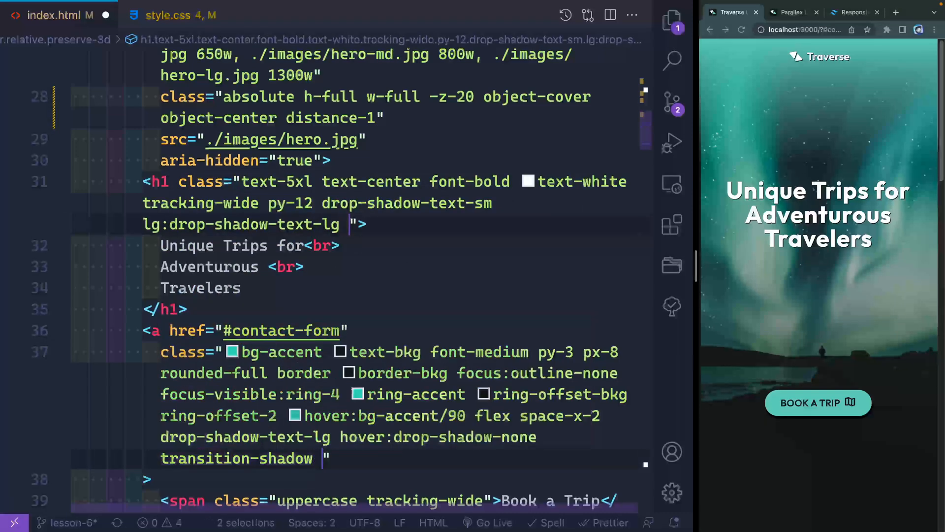
Type distance-2 into the h1 and Book a Trip link class attributes at once.
{"action": "type", "text": "distance-2"}
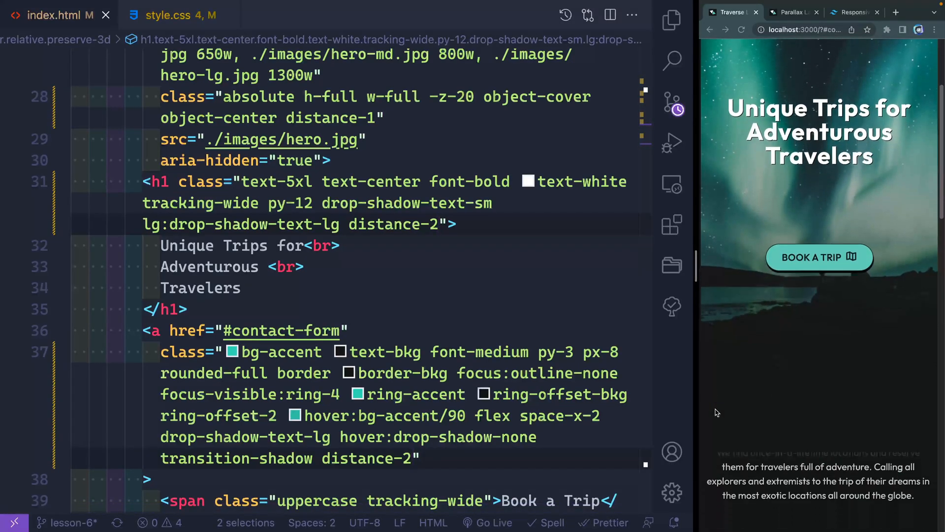
{"action": "scroll", "scroll_direction": "down", "scroll_amount": 3}
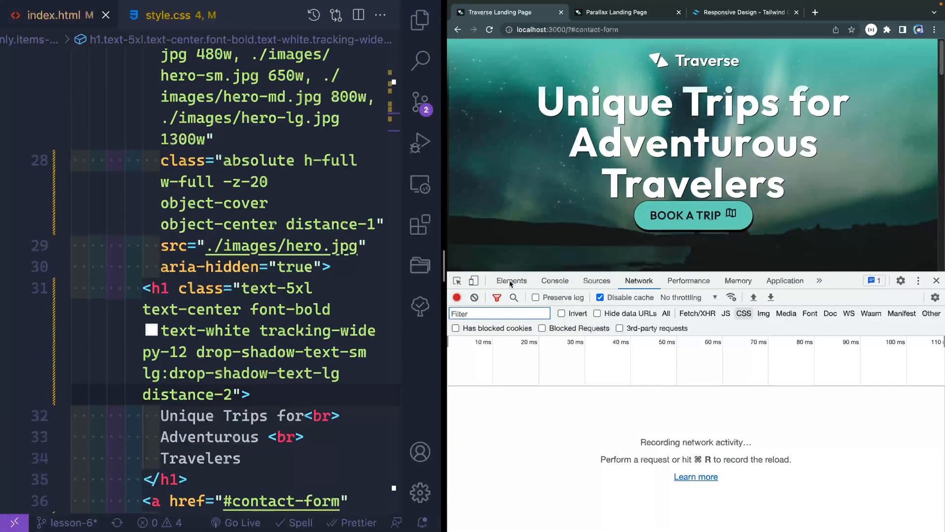
Search the DevTools command menu for 'la' to find the Layers panel.
{"action": "type", "text": "la"}
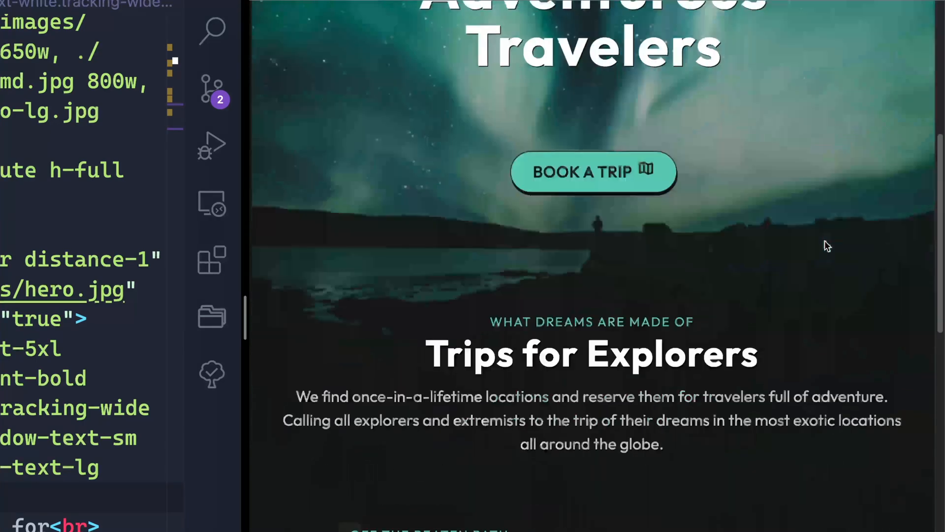
Scroll the hero in mobile view, then scroll the full-width page to the signup section and footer.
{"action": "scroll", "scroll_direction": "down", "scroll_amount": 3}
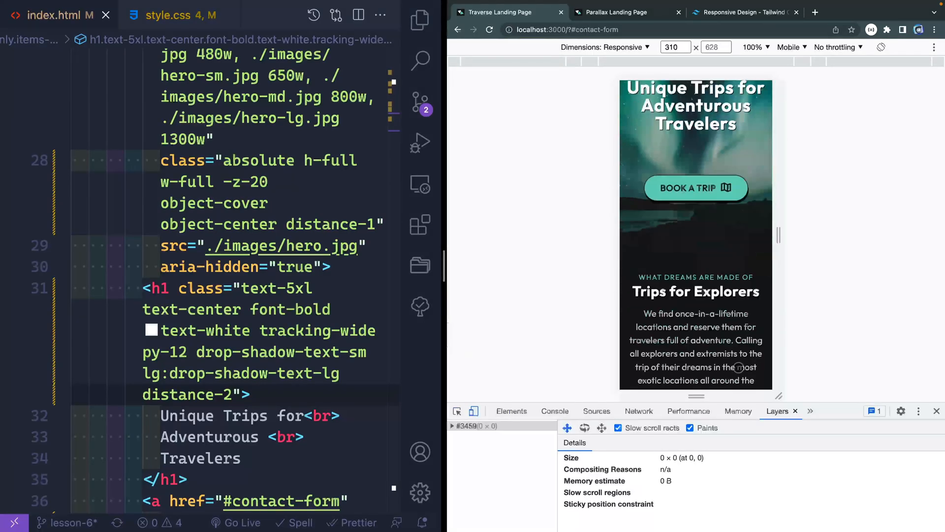
{"action": "scroll", "scroll_direction": "down", "scroll_amount": 3}
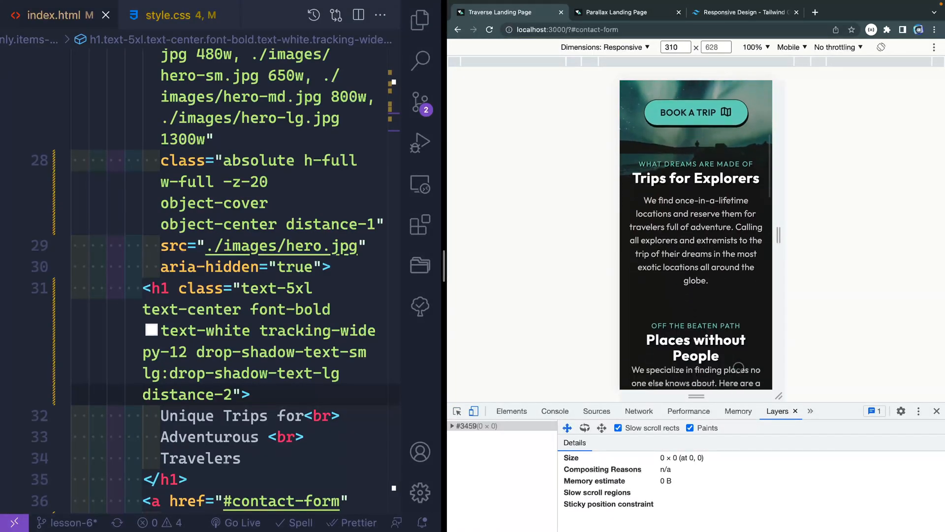
{"action": "scroll", "scroll_direction": "down", "scroll_amount": 3}
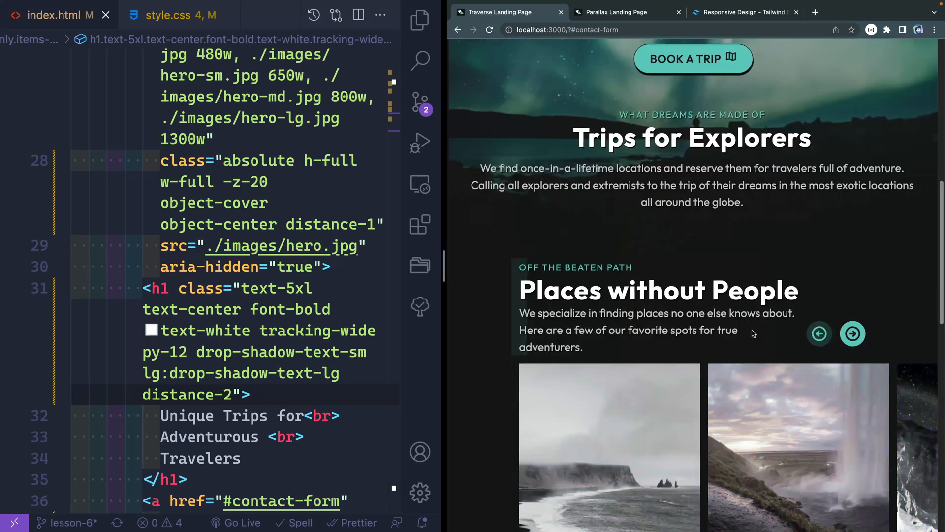
{"action": "scroll", "scroll_direction": "up", "scroll_amount": 3}
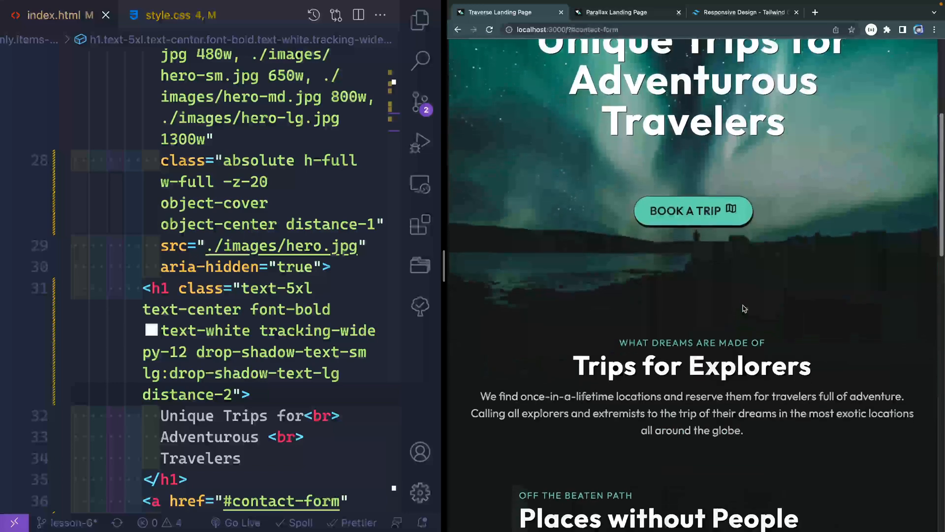
{"action": "scroll", "scroll_direction": "down", "scroll_amount": 3}
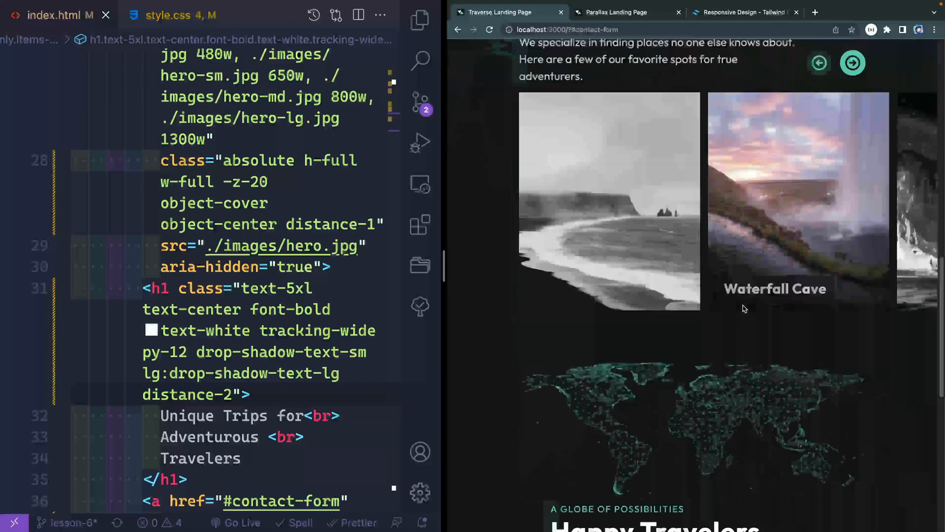
{"action": "scroll", "scroll_direction": "down", "scroll_amount": 3}
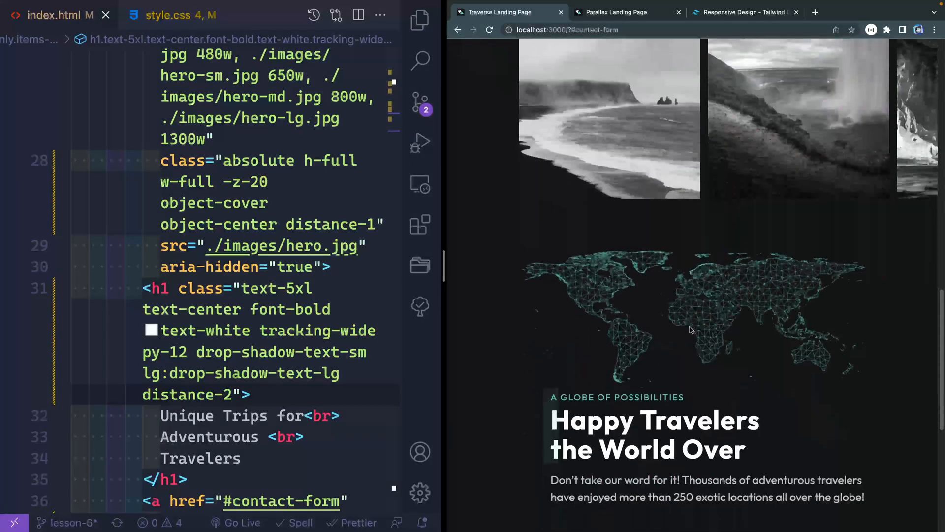
{"action": "scroll", "scroll_direction": "down", "scroll_amount": 3}
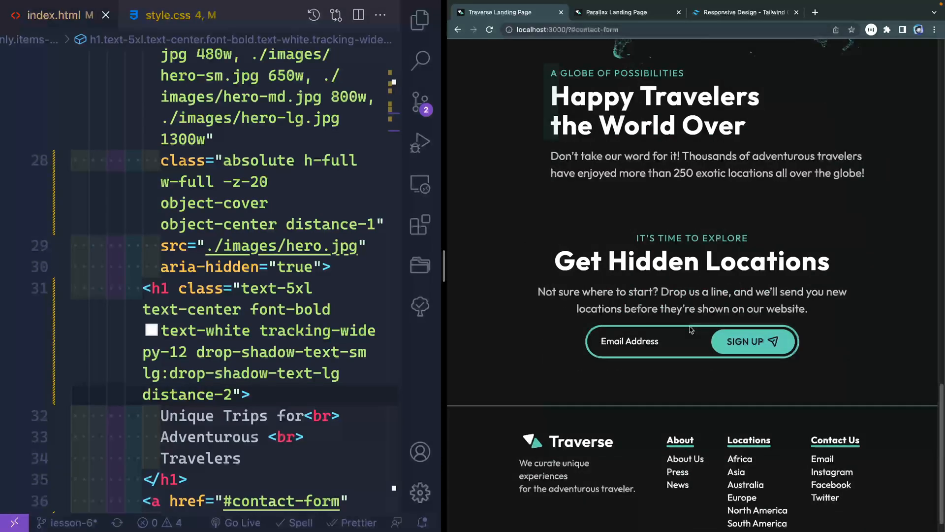